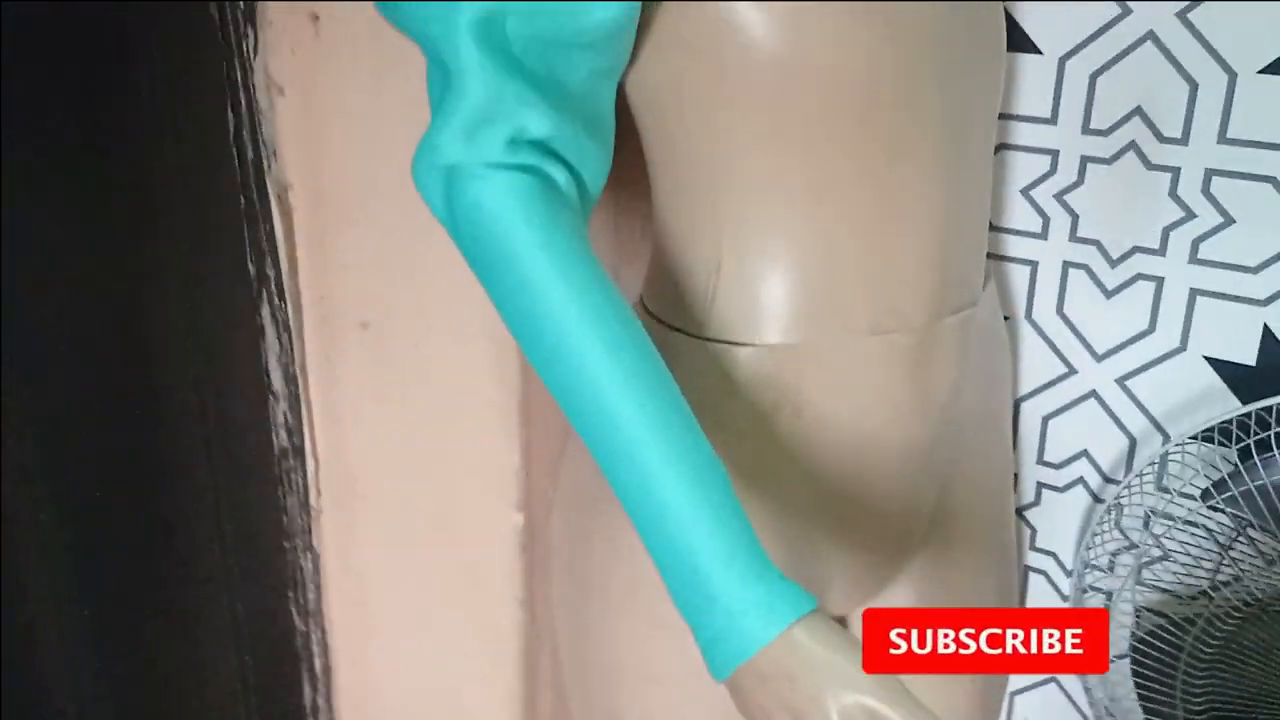
left_click(985, 640)
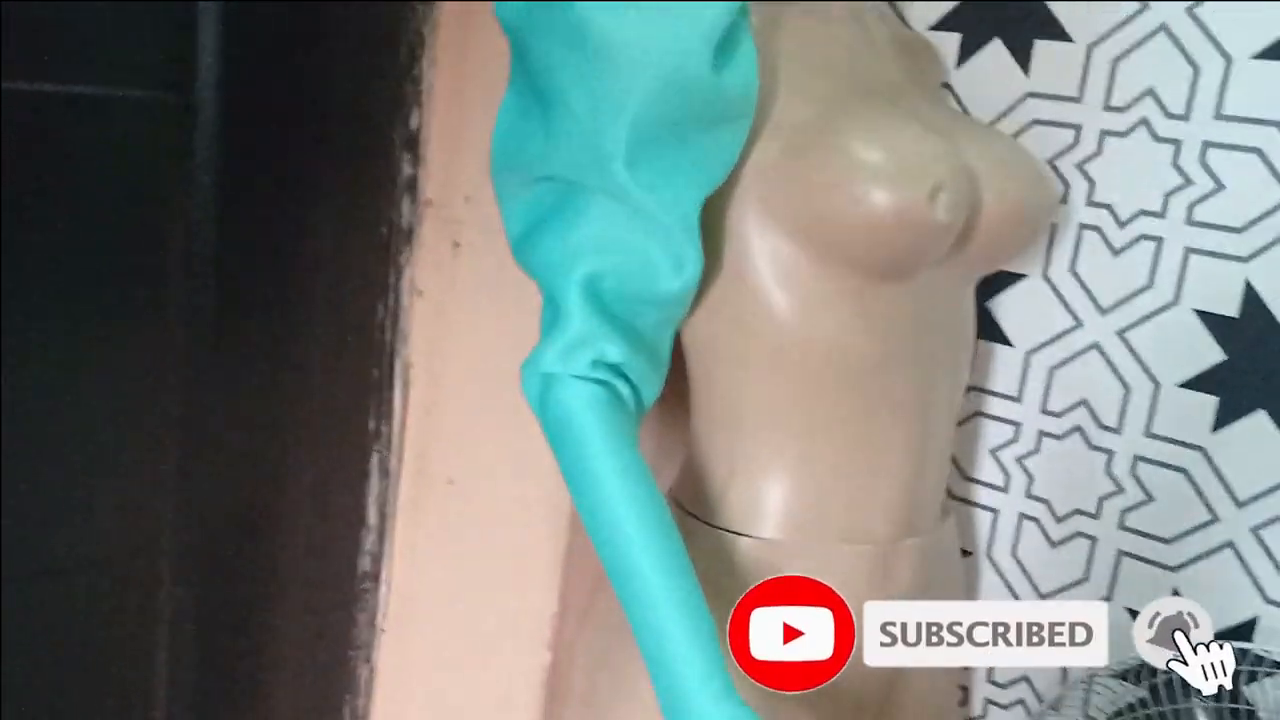